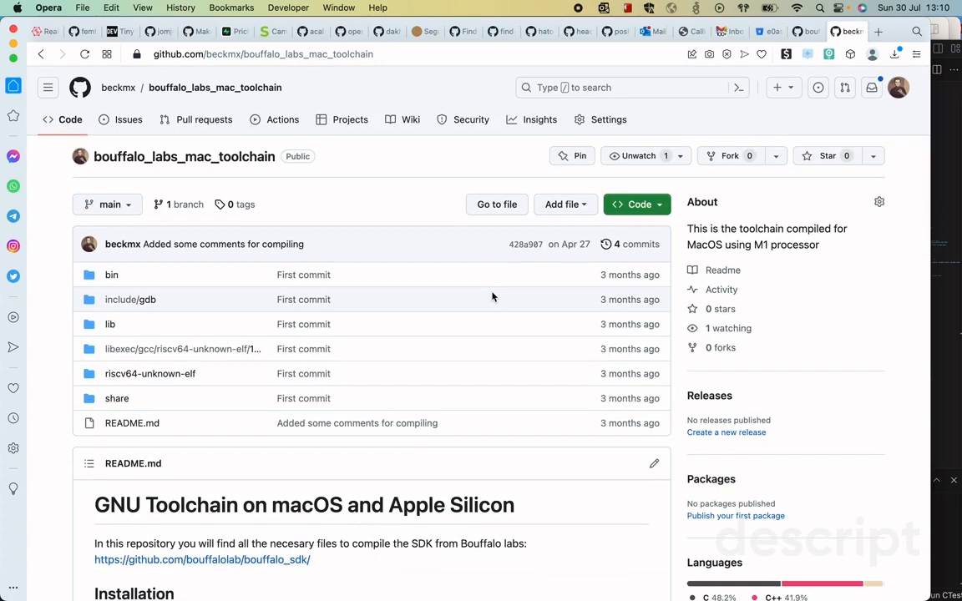
mouse_move(49, 418)
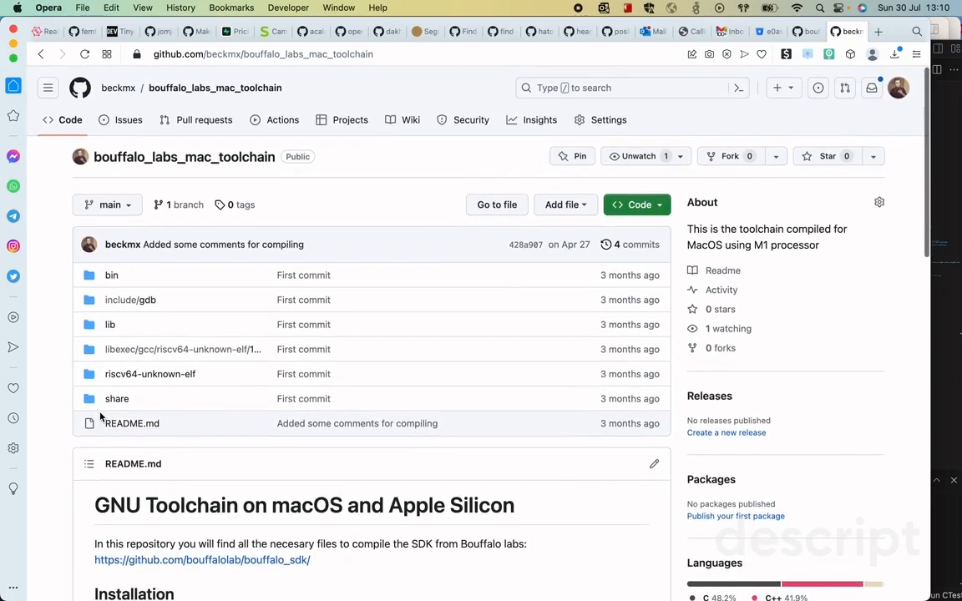
- Scroll the macOS toolchain README, visit the linked bouffalo_sdk repository, then return to the SDK project
scroll("down", 3)
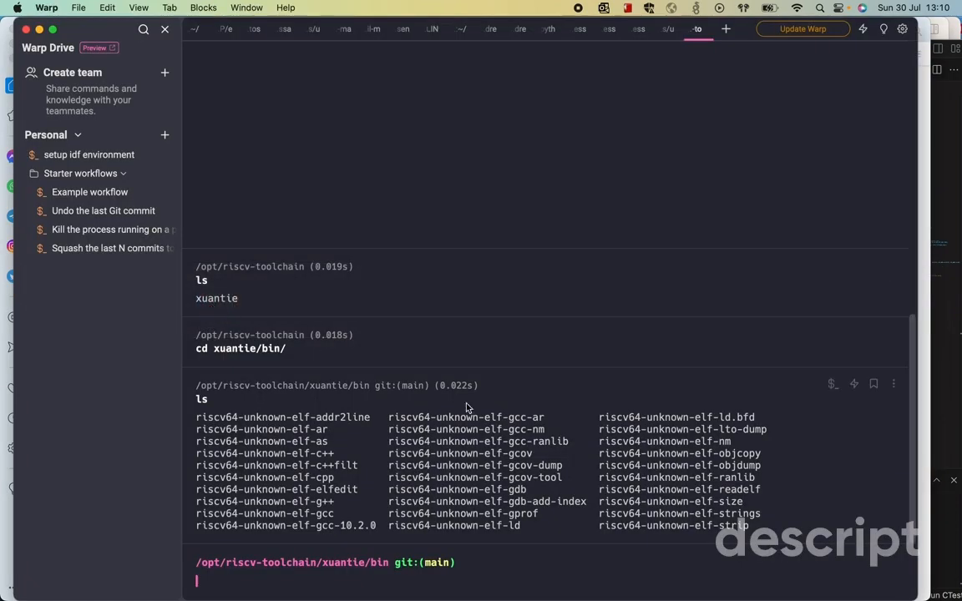
mouse_move(207, 572)
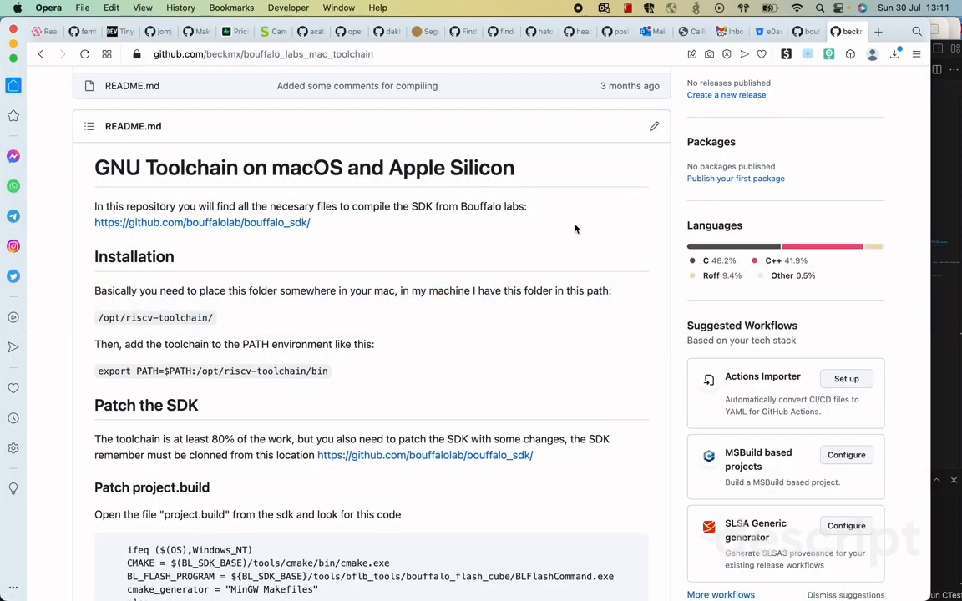
left_click(202, 222)
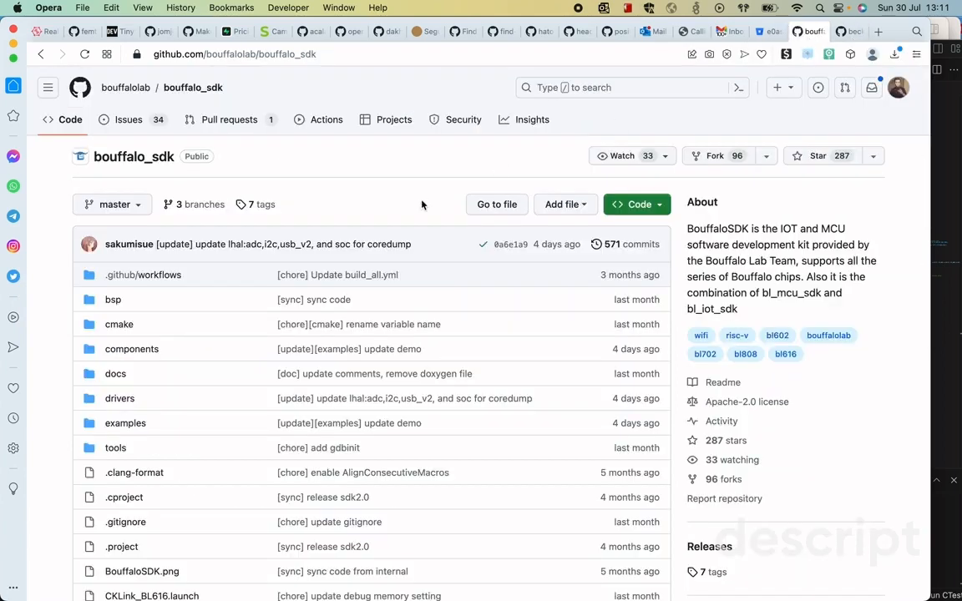
mouse_move(309, 201)
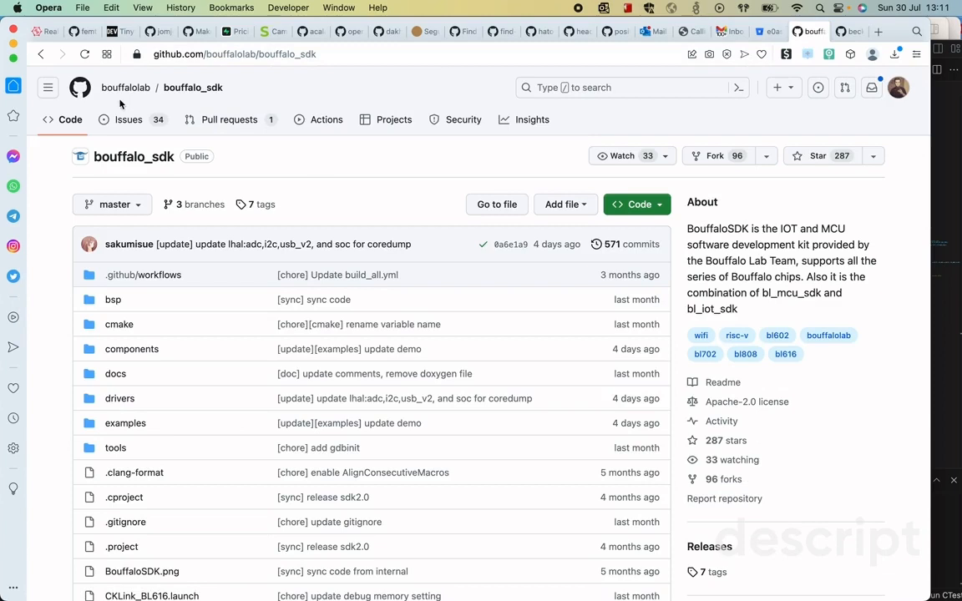
mouse_move(418, 187)
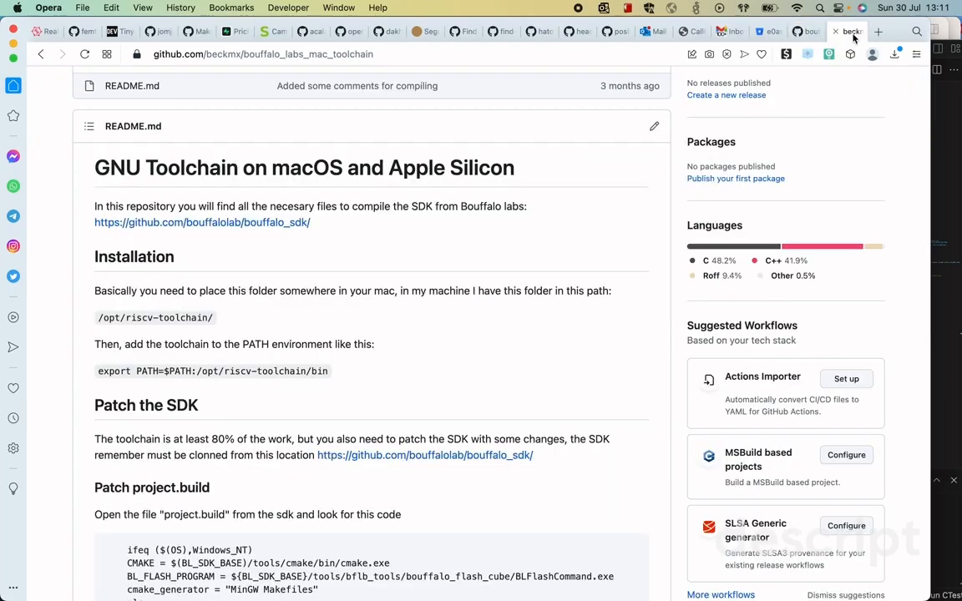
scroll("down", 3)
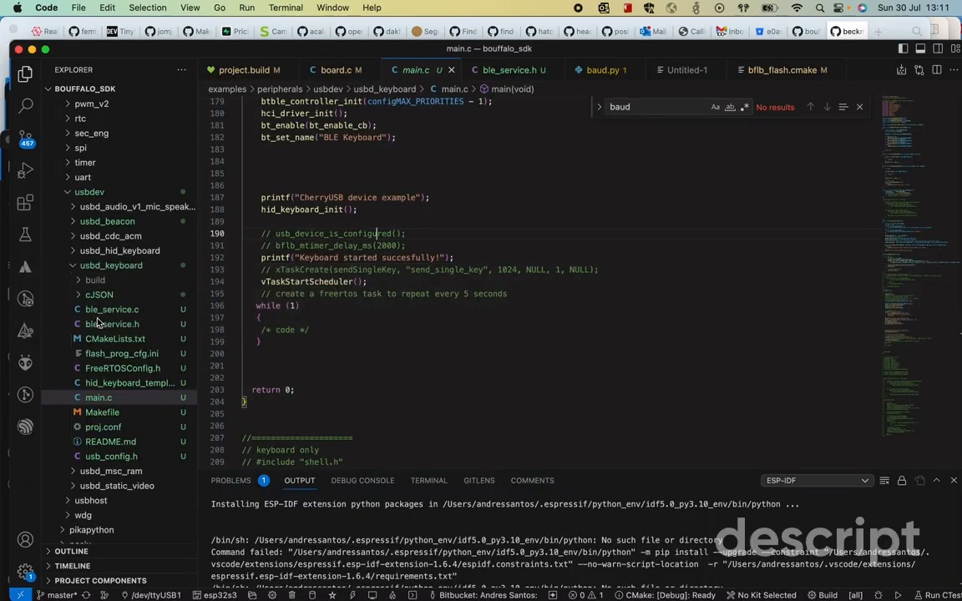
mouse_move(536, 331)
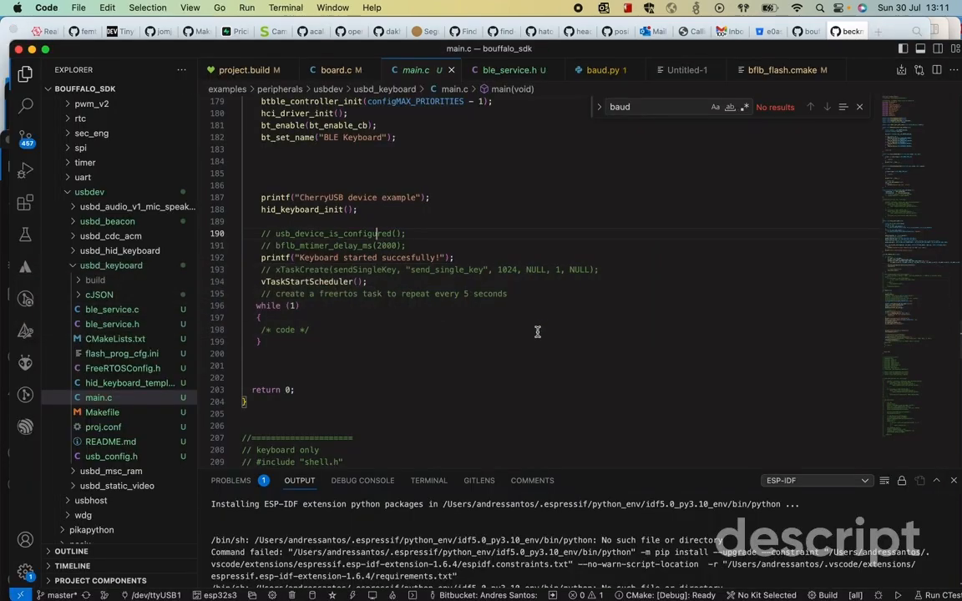
- Check the 115200 baud rate in project.build and bl616dk board.c, and the -macos flash tool suffix
left_click(242, 69)
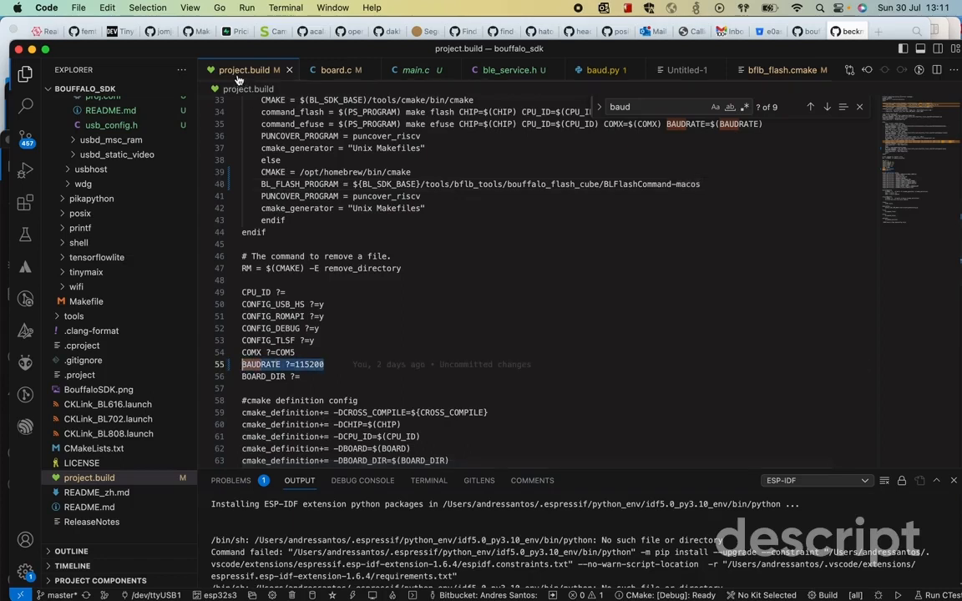
mouse_move(383, 395)
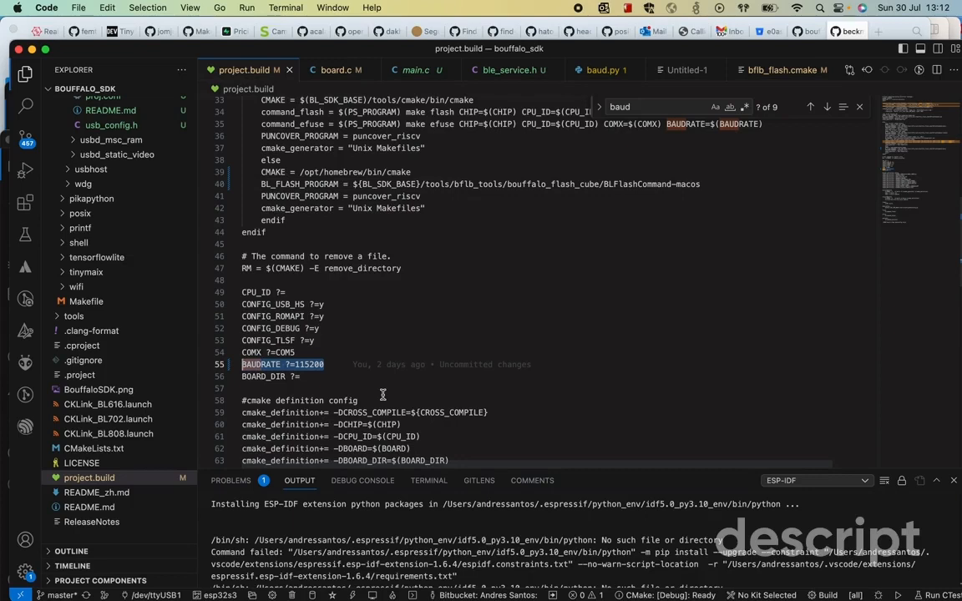
mouse_move(326, 368)
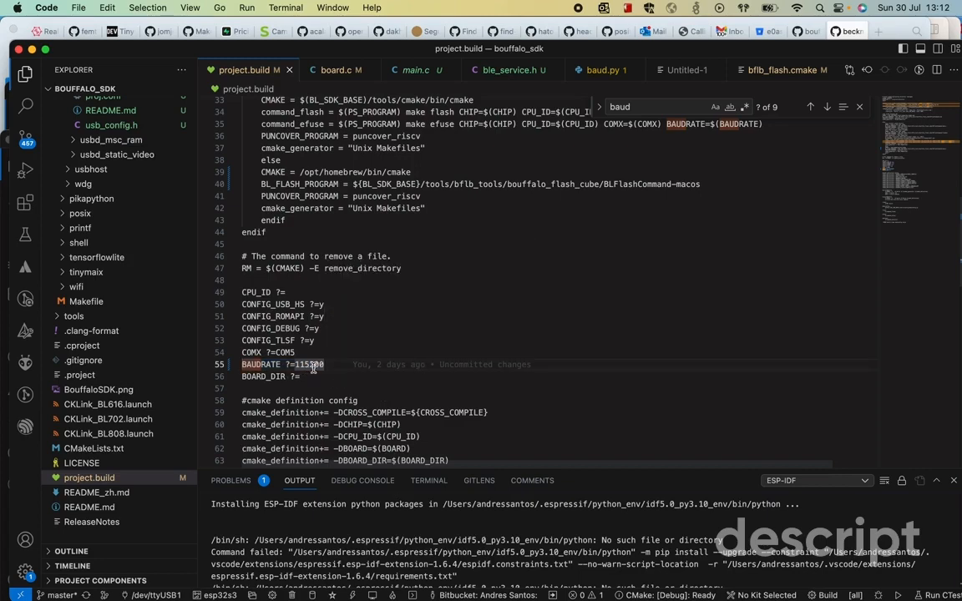
key("Cmd+p")
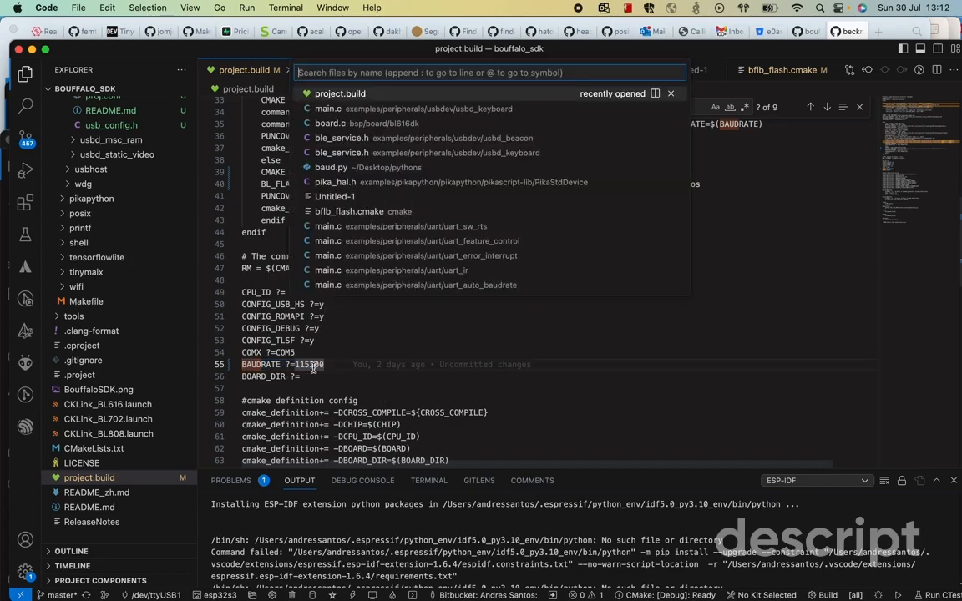
left_click(330, 123)
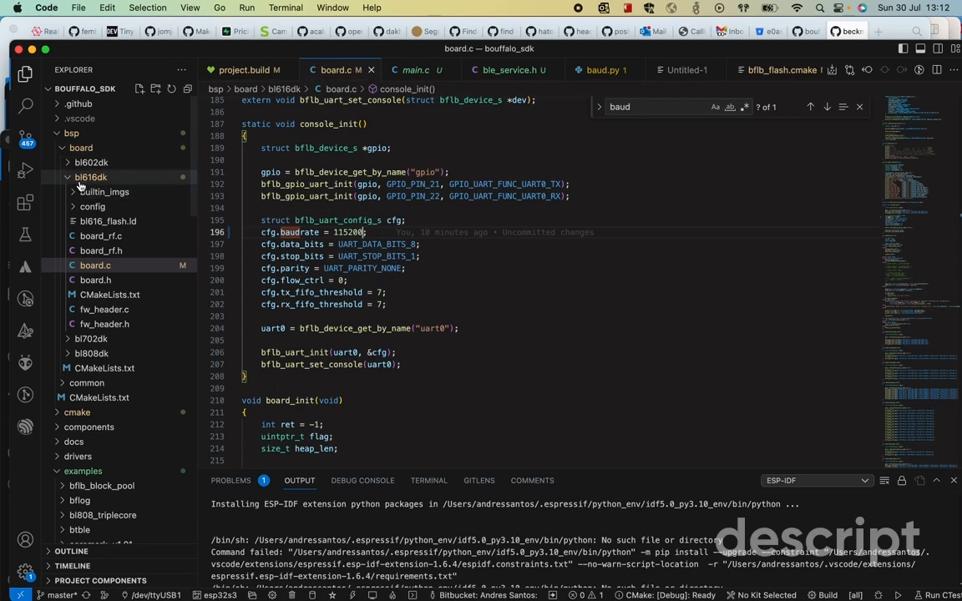
mouse_move(90, 181)
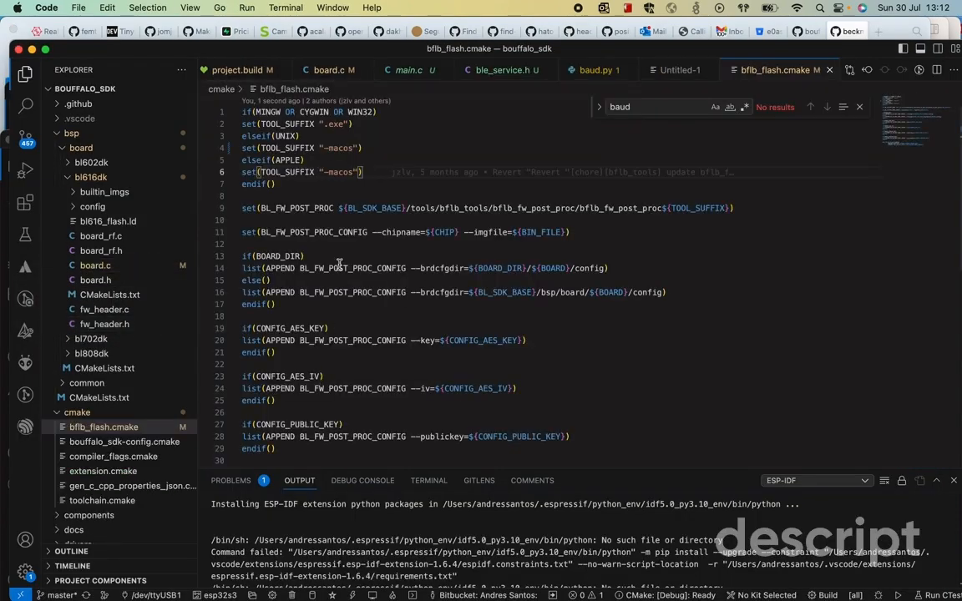
scroll("down", 3)
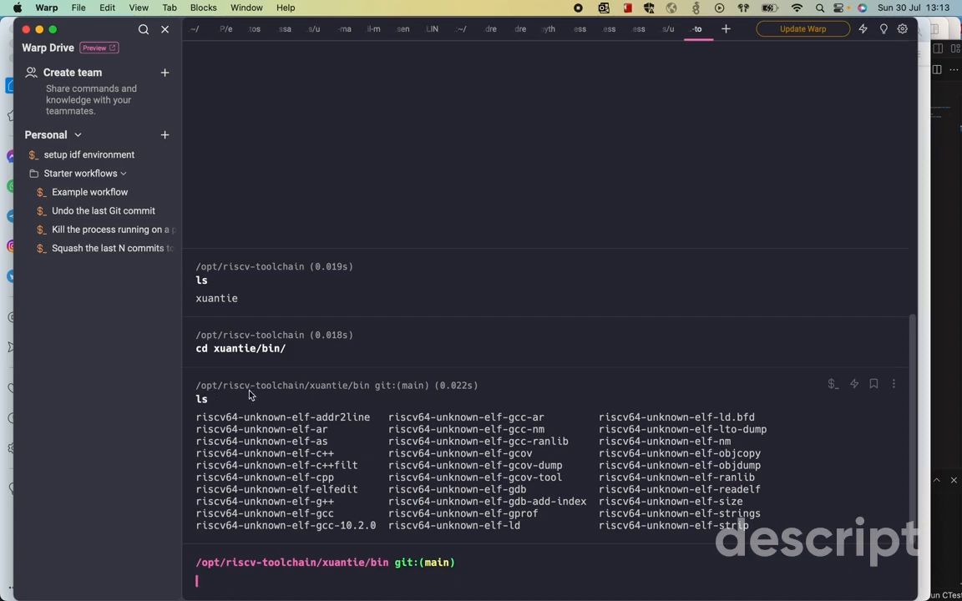
mouse_move(330, 393)
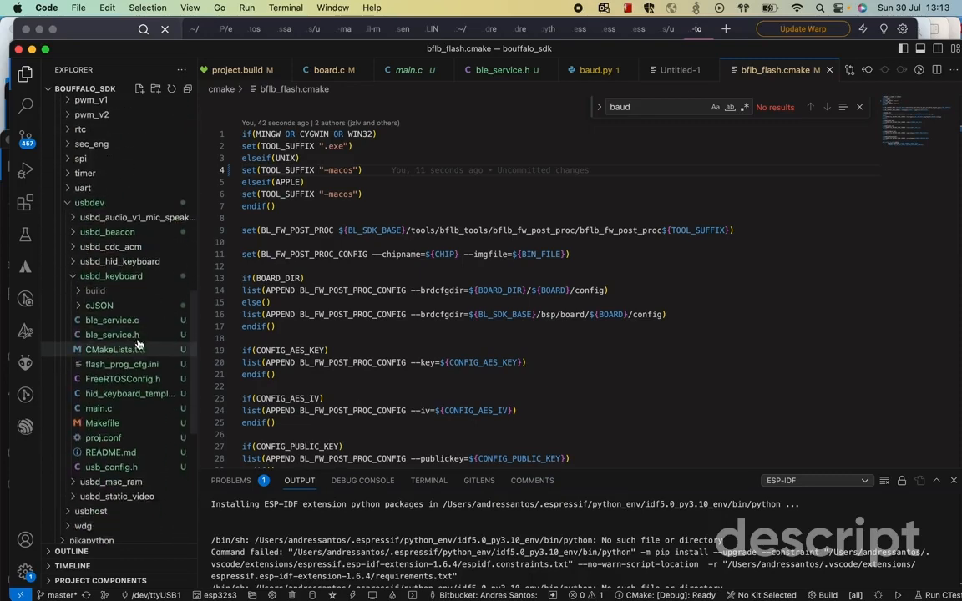
- Open usbd_keyboard main.c at main() and select the RF initialisation block
scroll("down", 3)
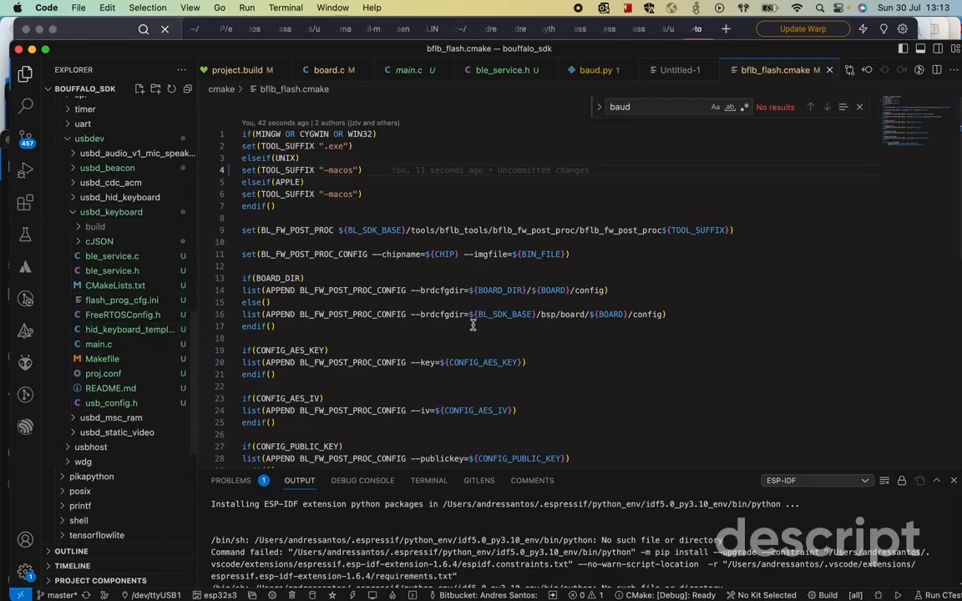
left_click(409, 69)
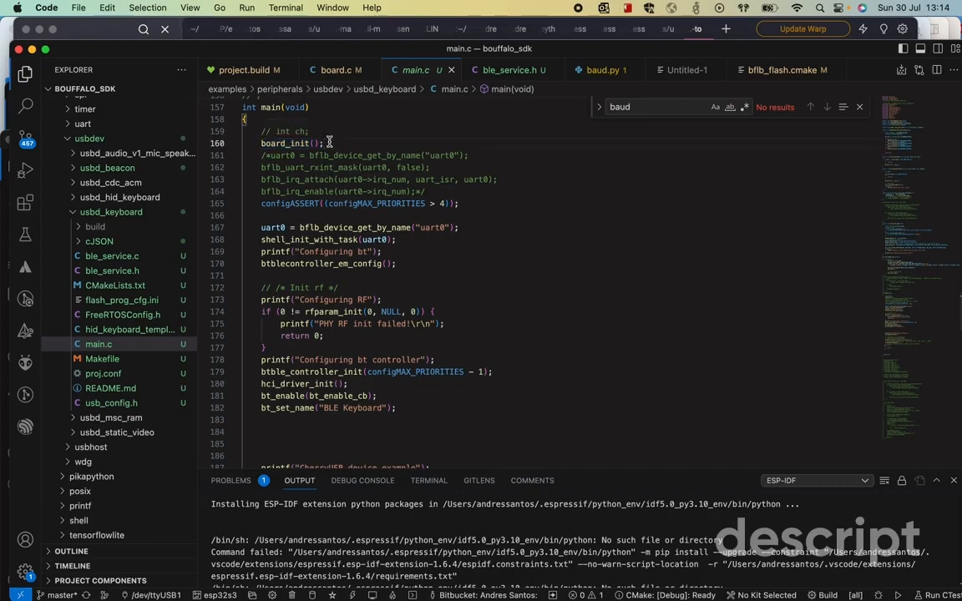
left_click(324, 143)
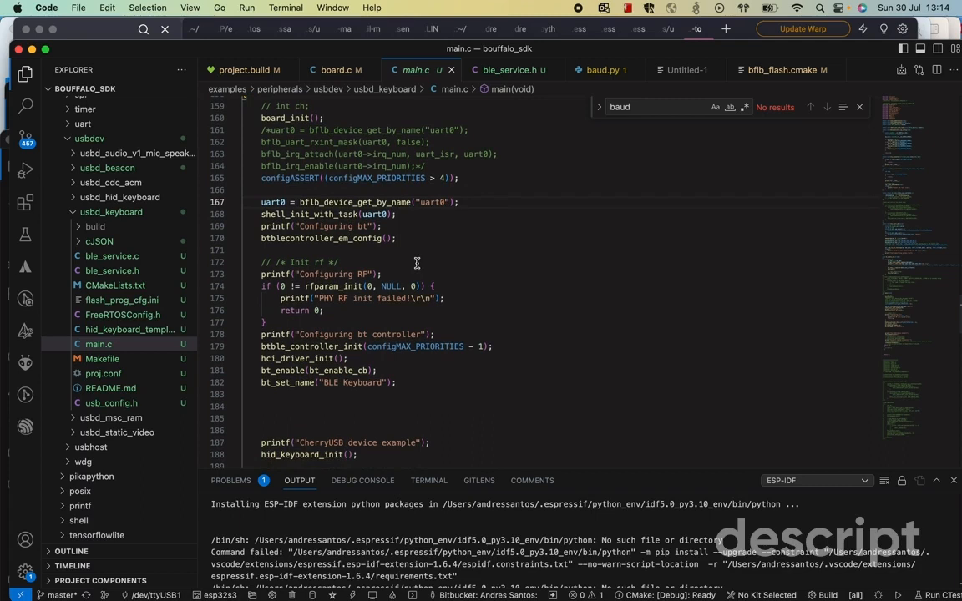
mouse_move(280, 202)
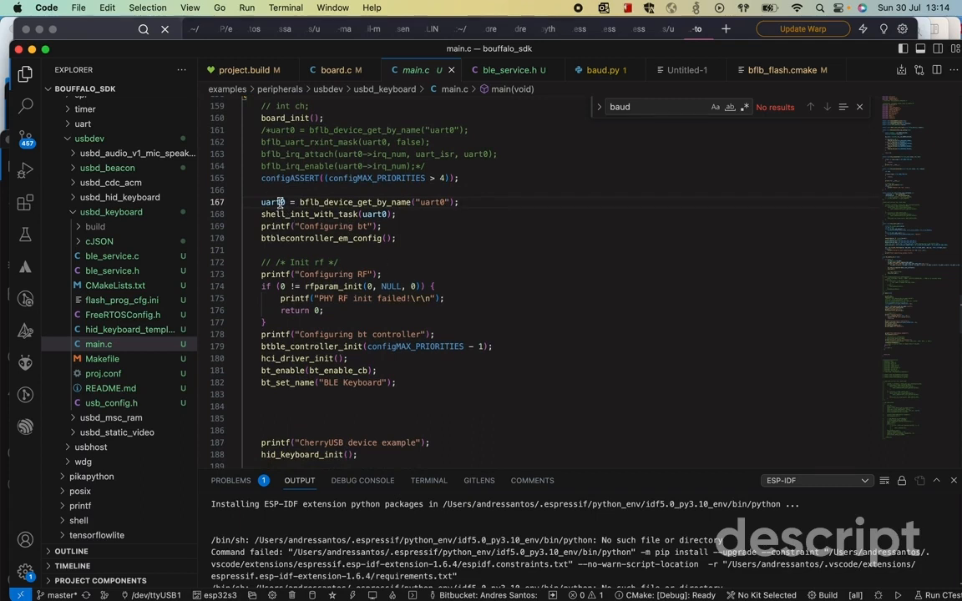
mouse_move(257, 201)
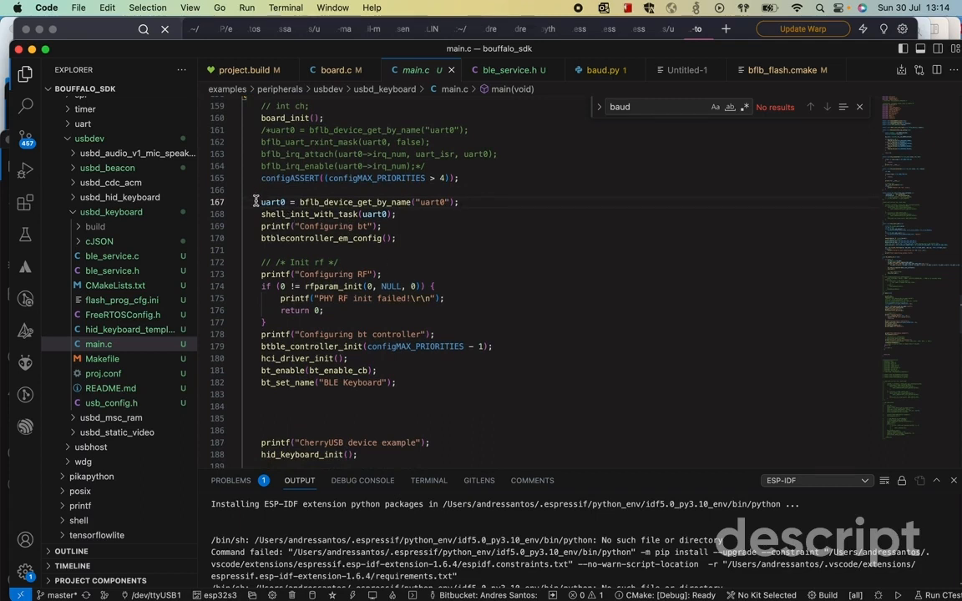
left_click_drag(260, 201, 396, 214)
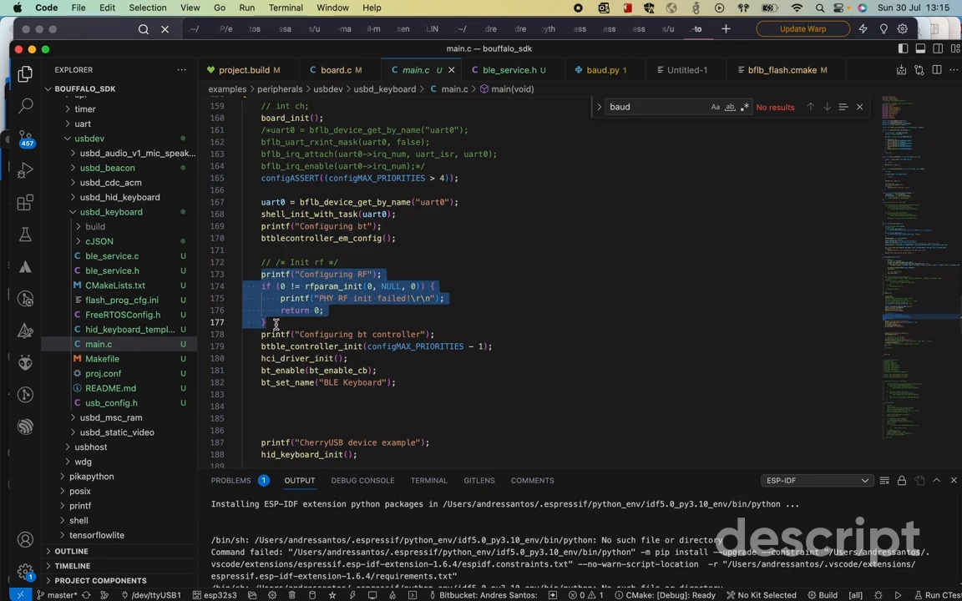
scroll("down", 3)
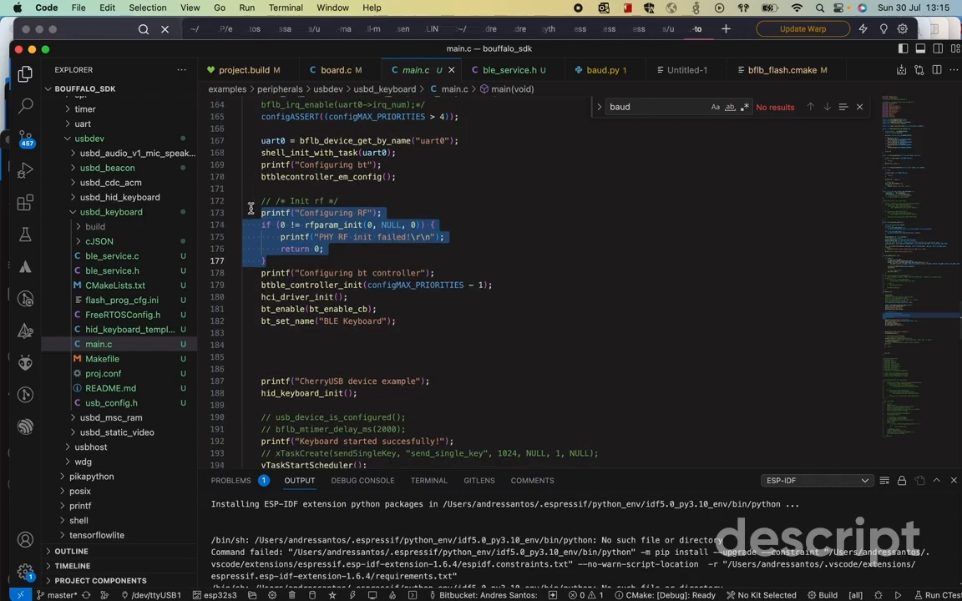
left_click(262, 213)
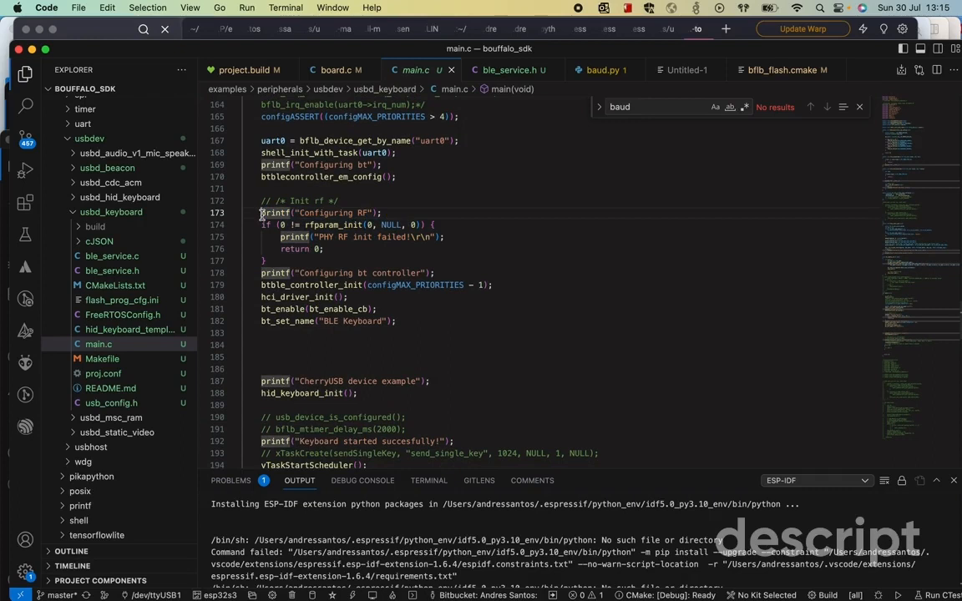
scroll("down", 3)
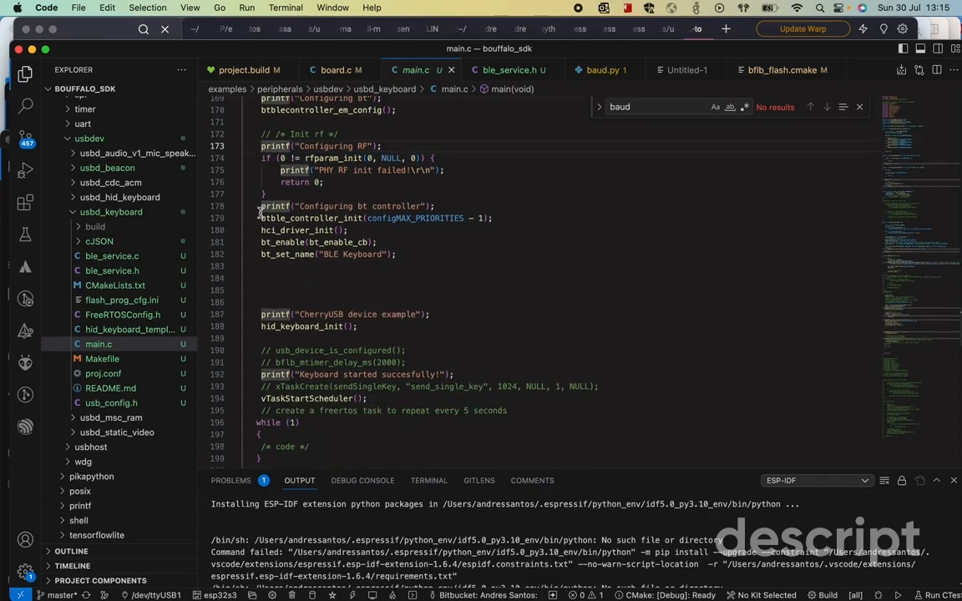
left_click_drag(261, 206, 398, 254)
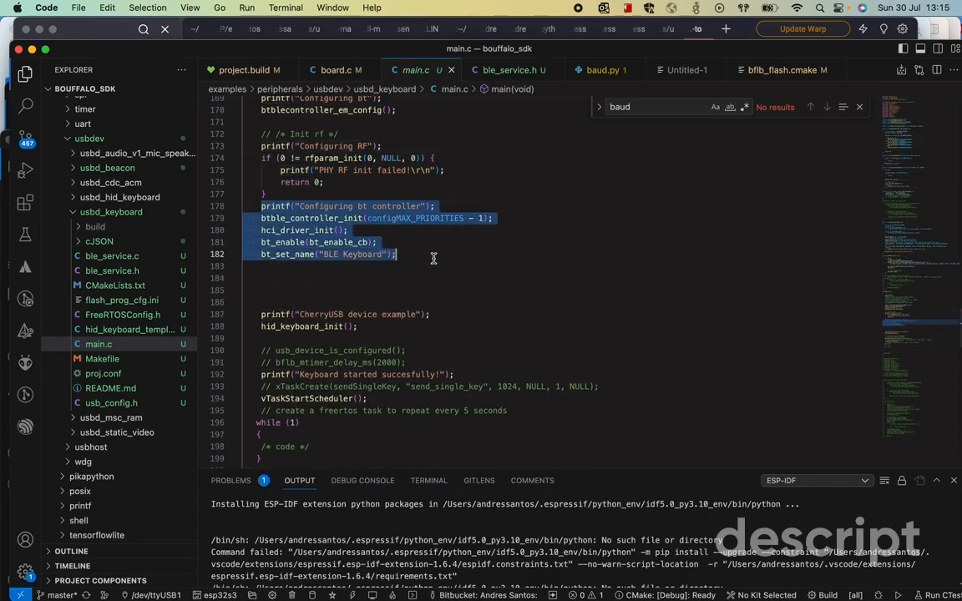
left_click(260, 243)
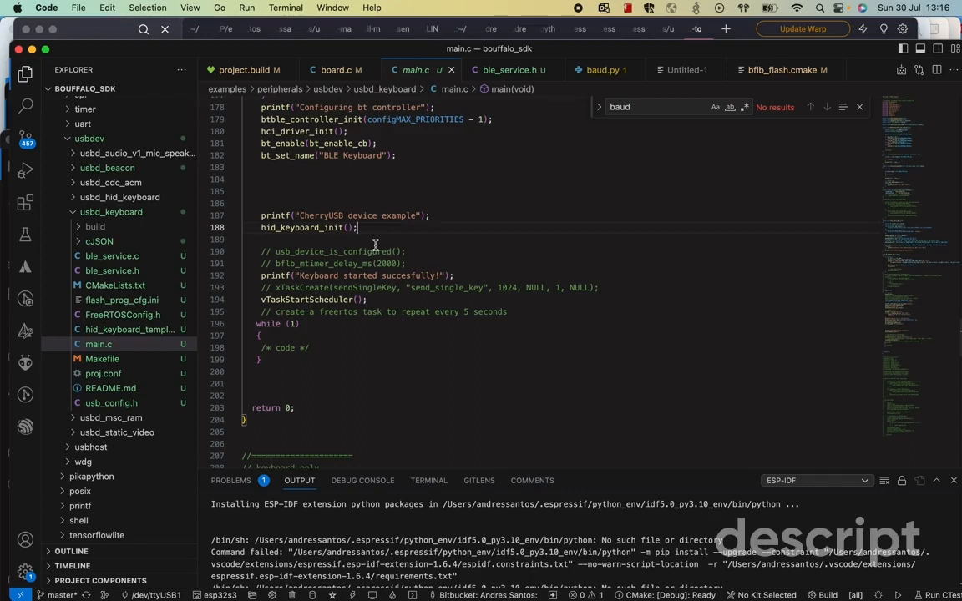
left_click(357, 227)
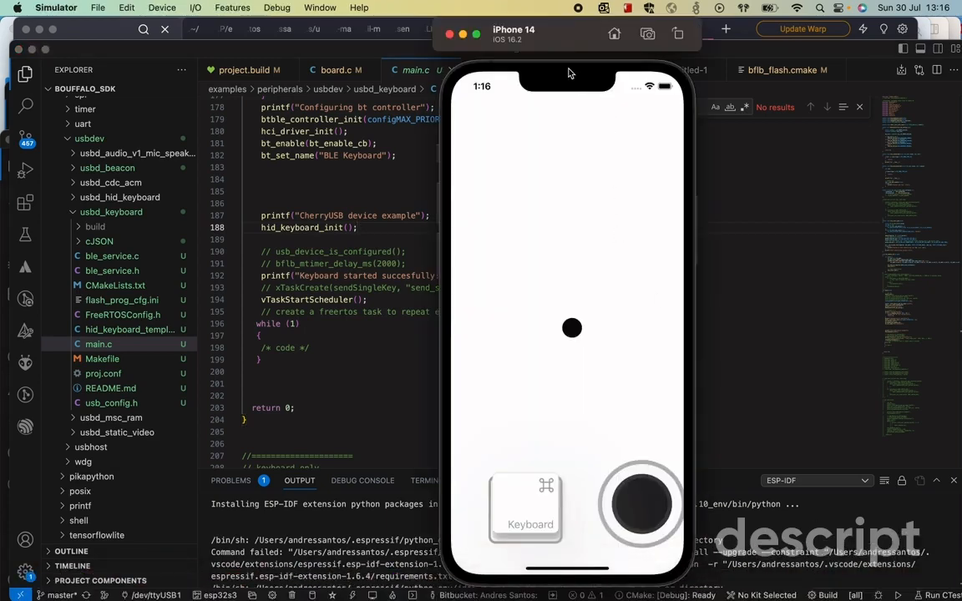
mouse_move(502, 321)
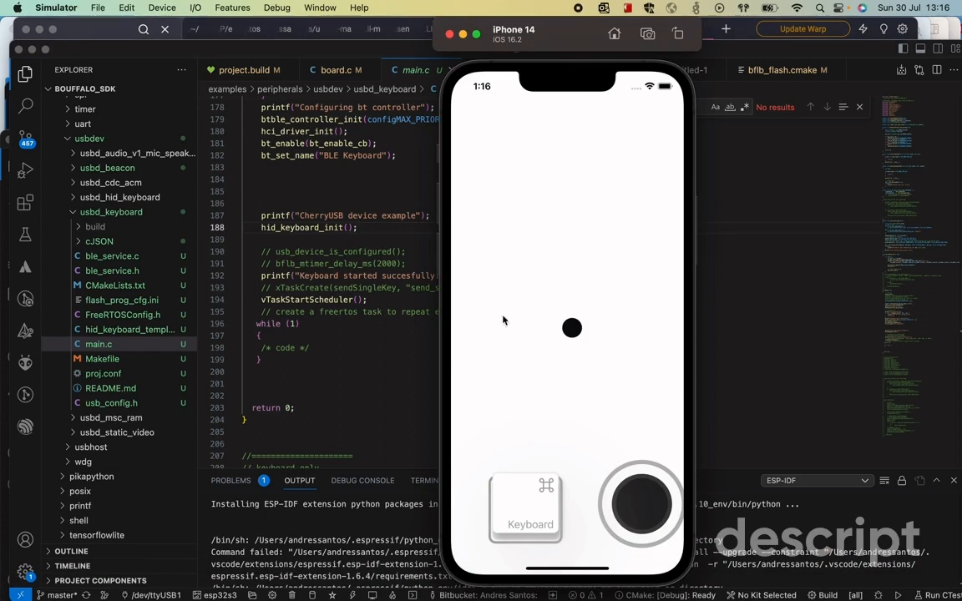
mouse_move(541, 257)
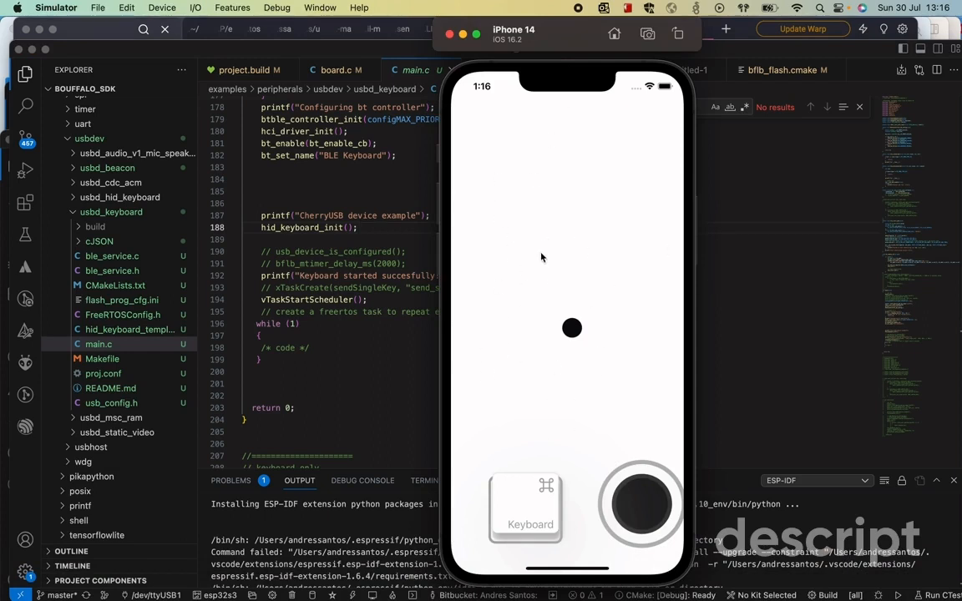
mouse_move(540, 279)
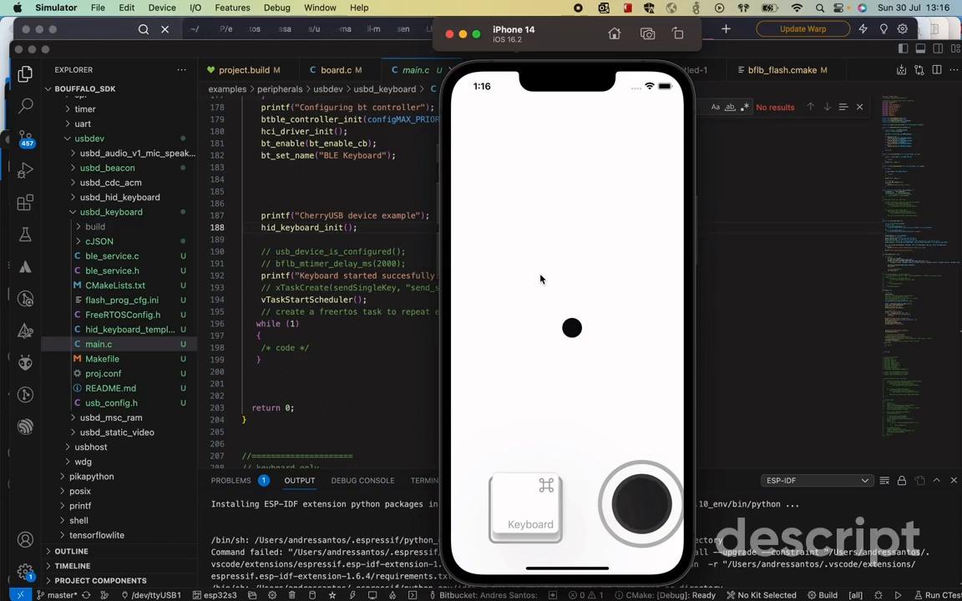
mouse_move(560, 257)
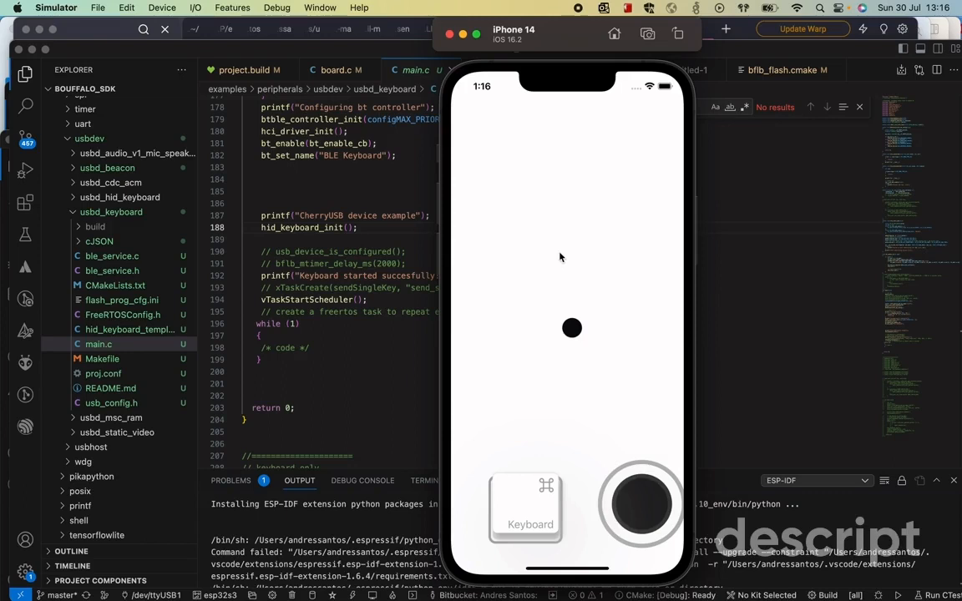
mouse_move(524, 512)
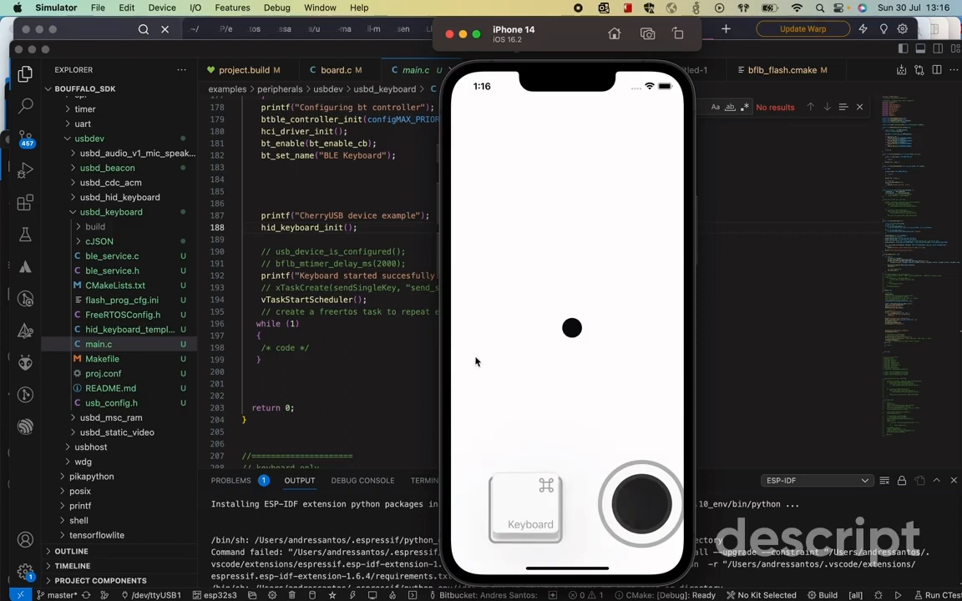
mouse_move(540, 490)
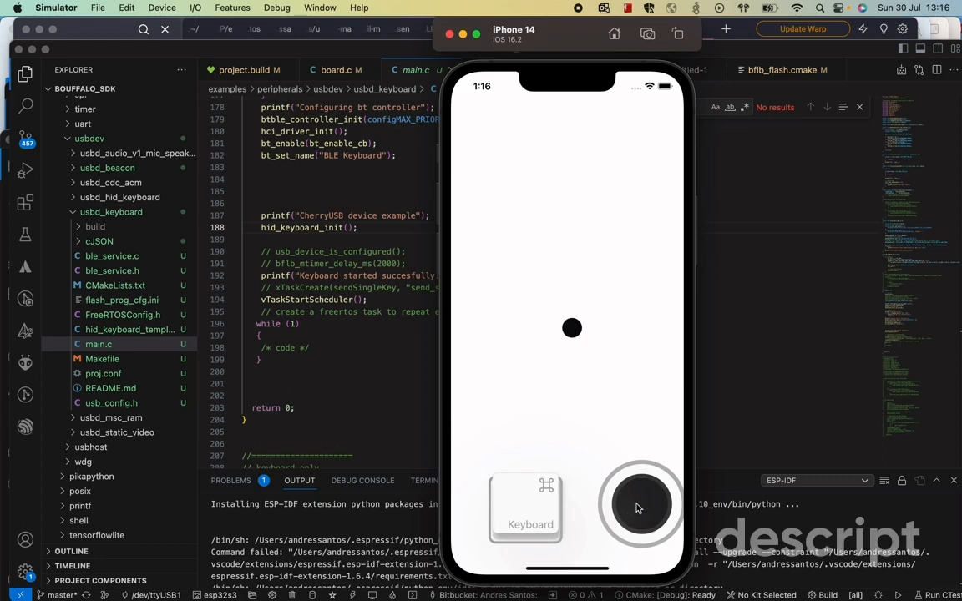
mouse_move(643, 511)
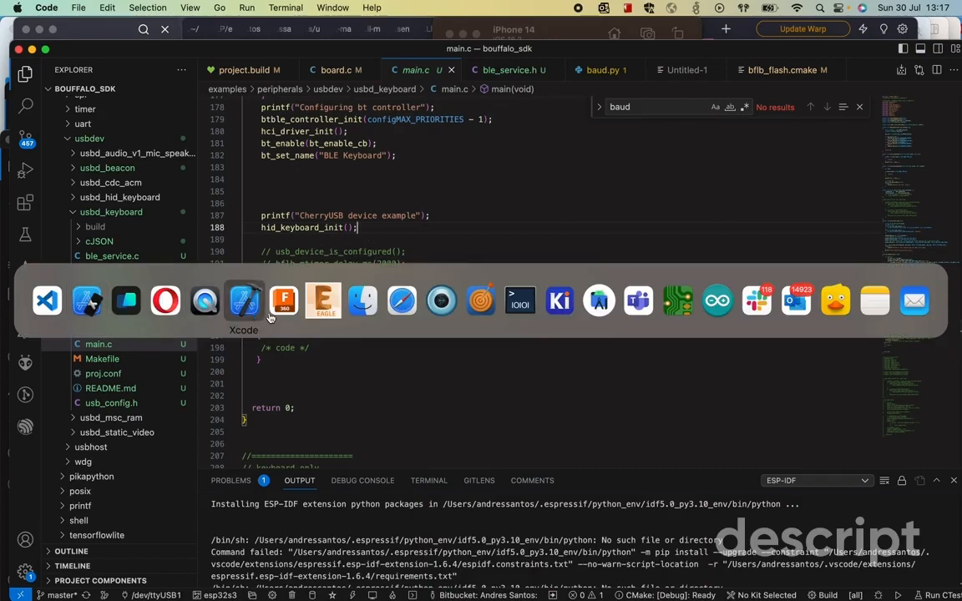
mouse_move(483, 326)
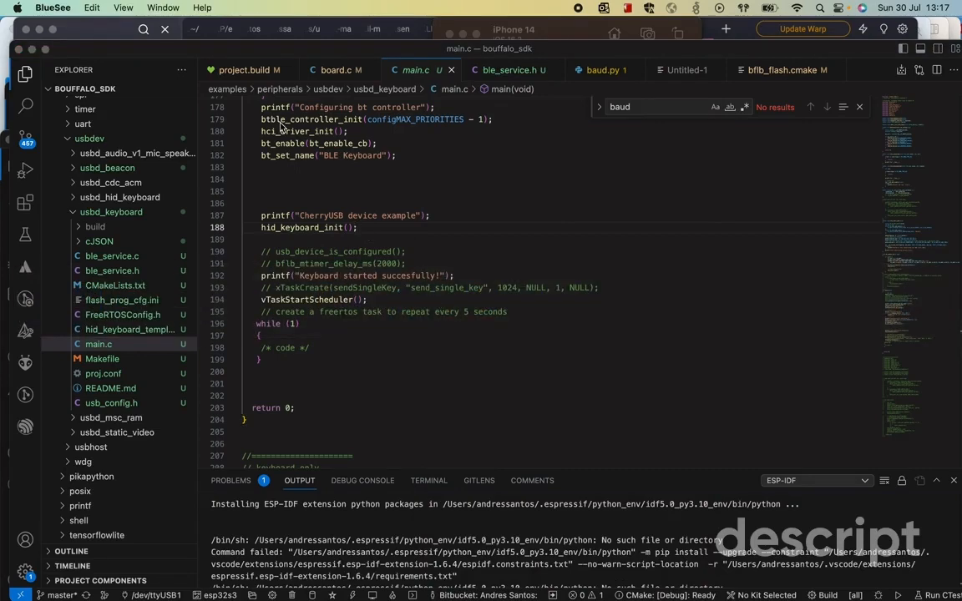
- Bring BlueSee's empty Bluetooth scanner window in front of the code editor
left_click(53, 8)
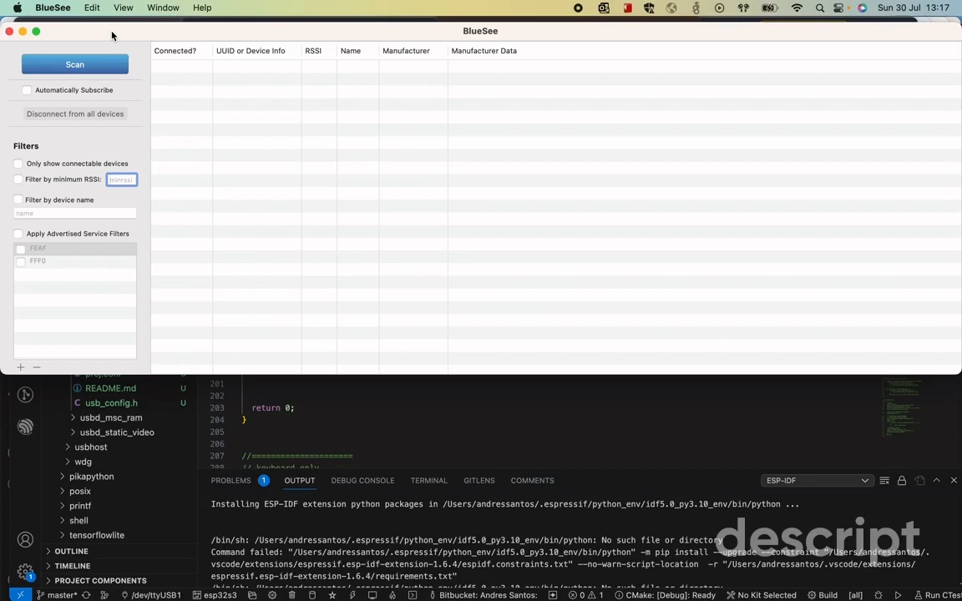
- Scan until BLE Keyboard shows up in the device list, then stop scanning
left_click(74, 64)
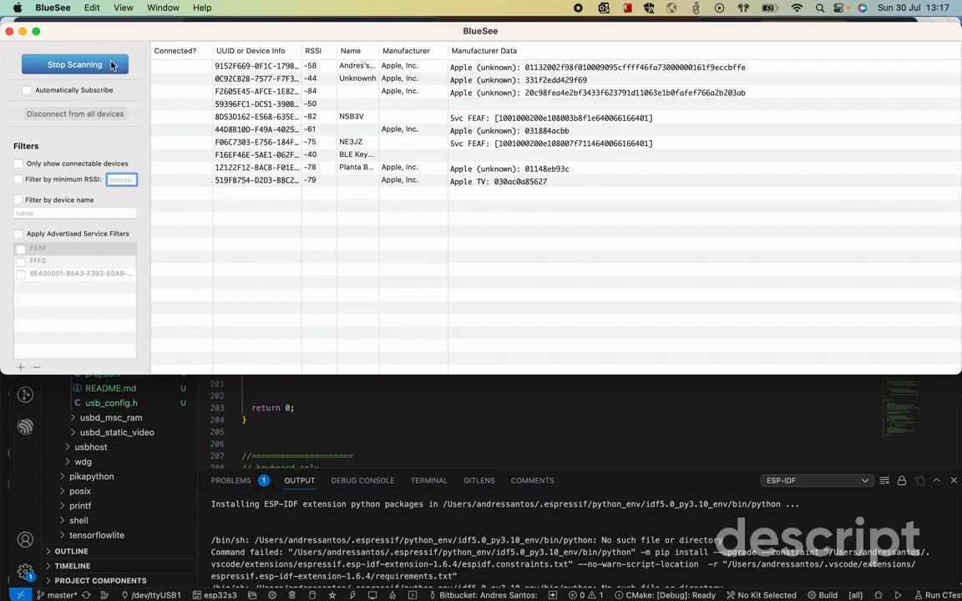
left_click(75, 64)
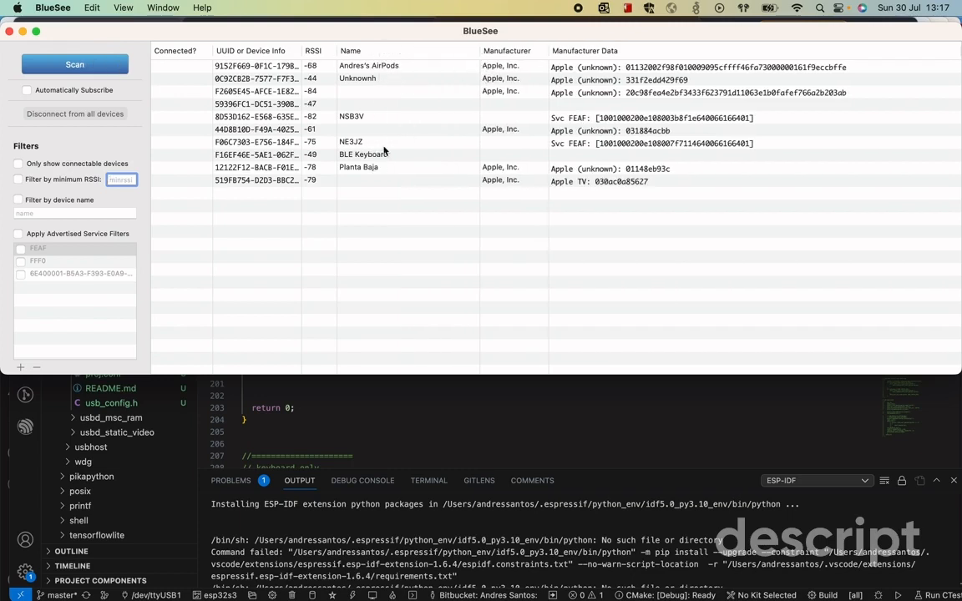
- Connect to BLE Keyboard, view the 6E400001 service characteristics, then disconnect and close it
double_click(384, 154)
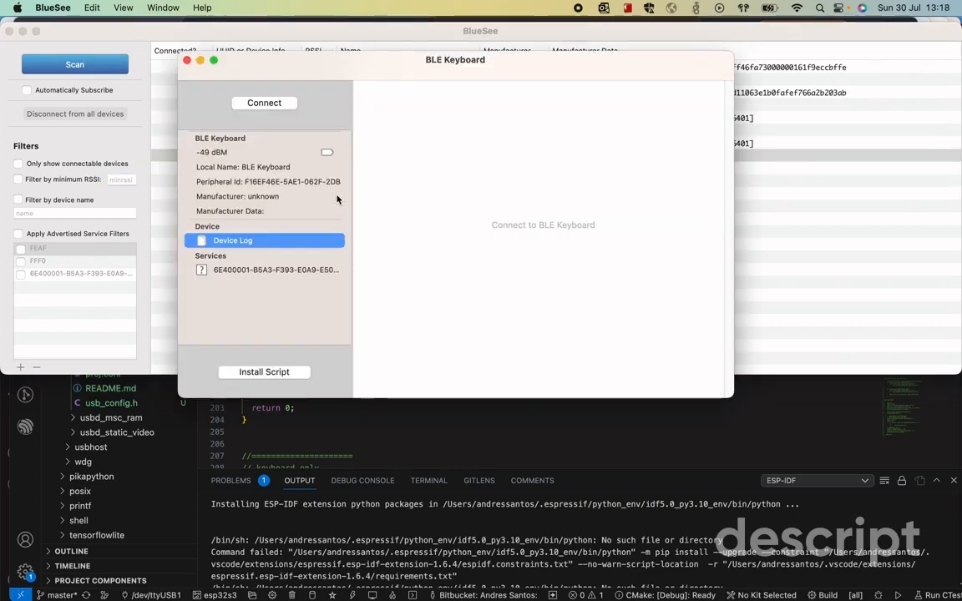
mouse_move(316, 132)
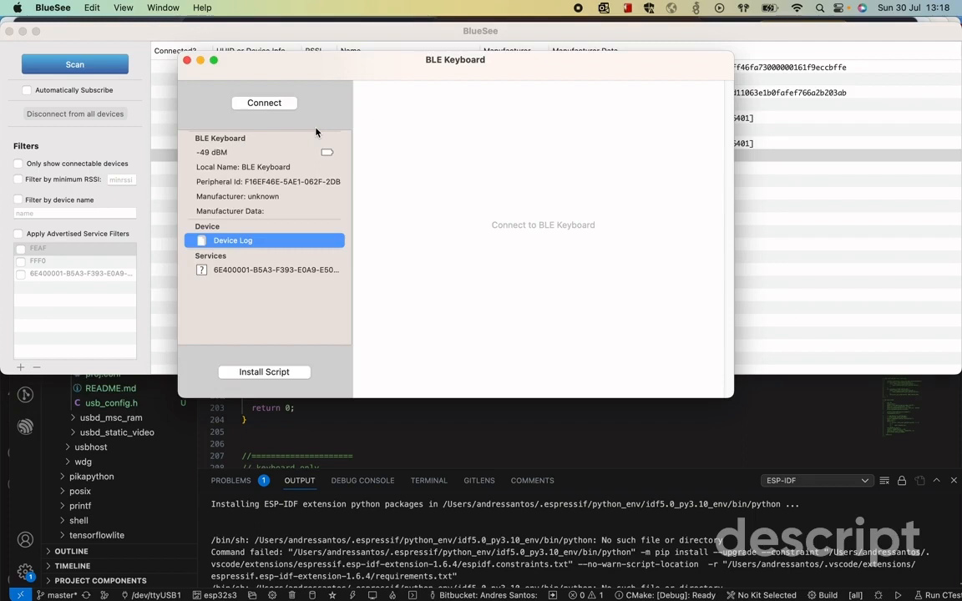
left_click(264, 102)
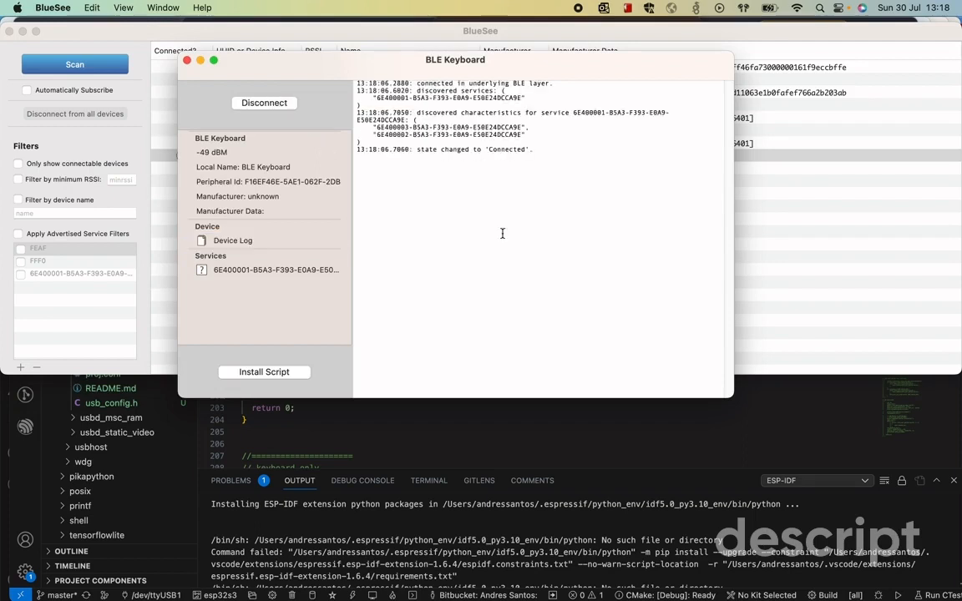
mouse_move(280, 271)
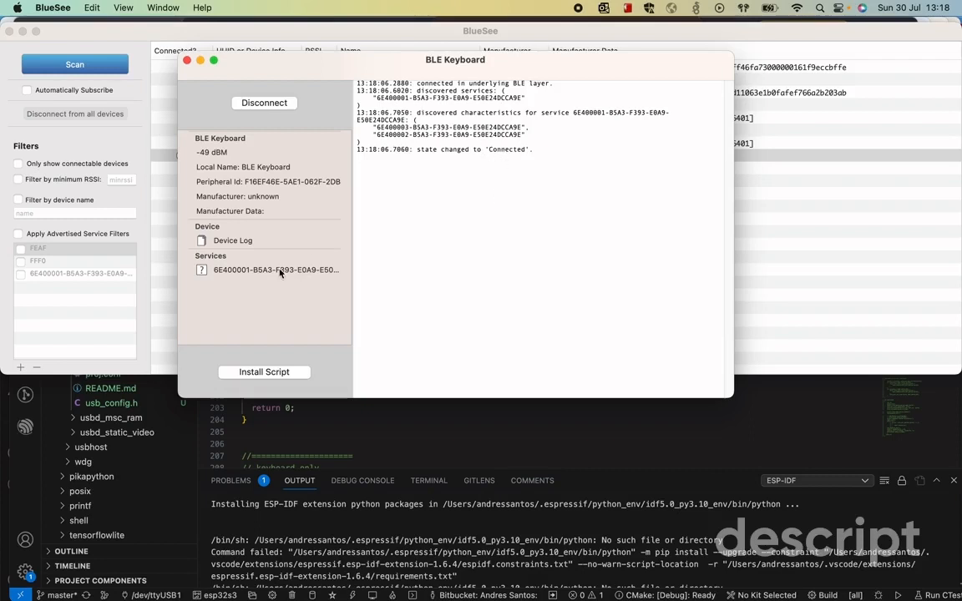
left_click(275, 269)
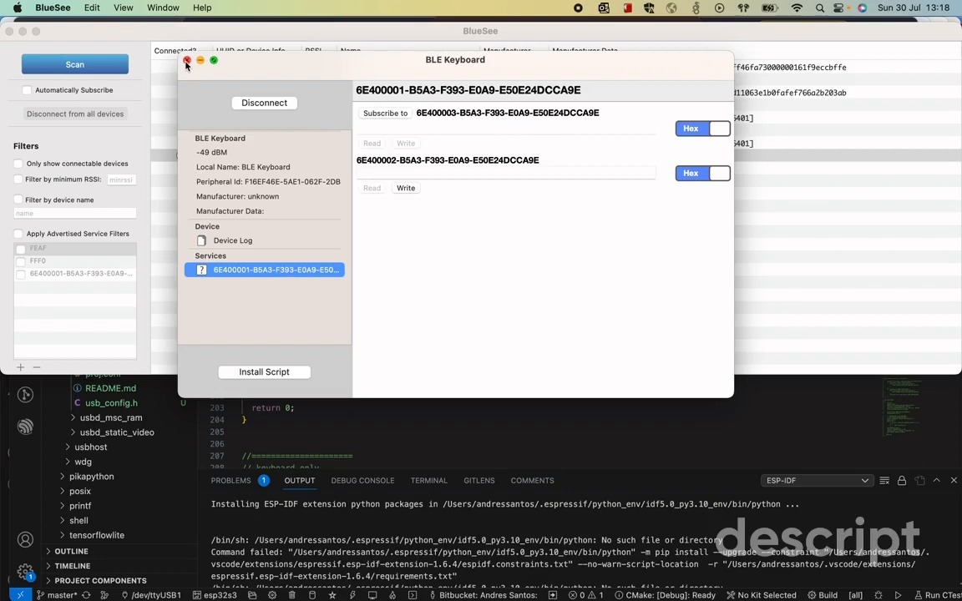
mouse_move(279, 198)
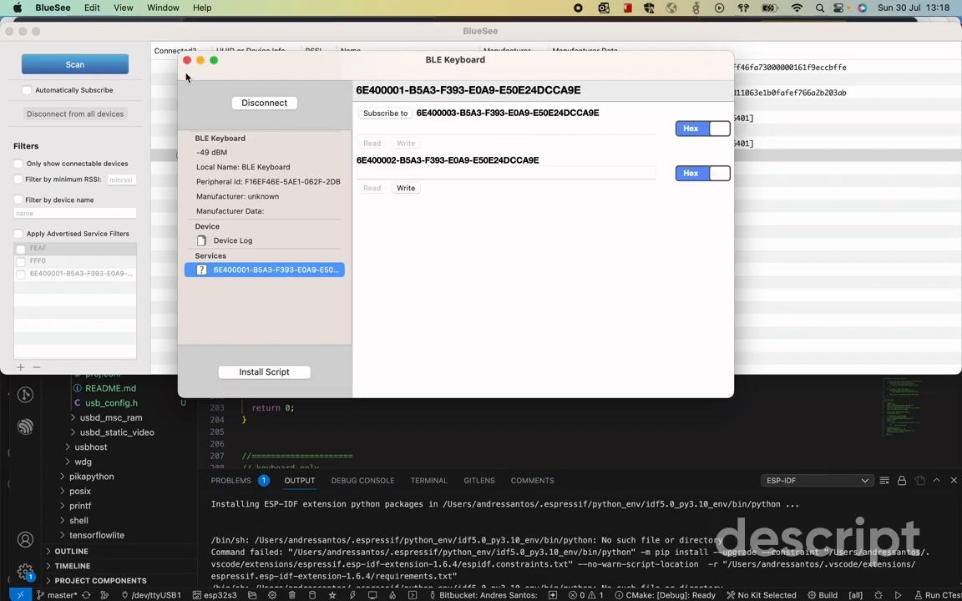
left_click(264, 102)
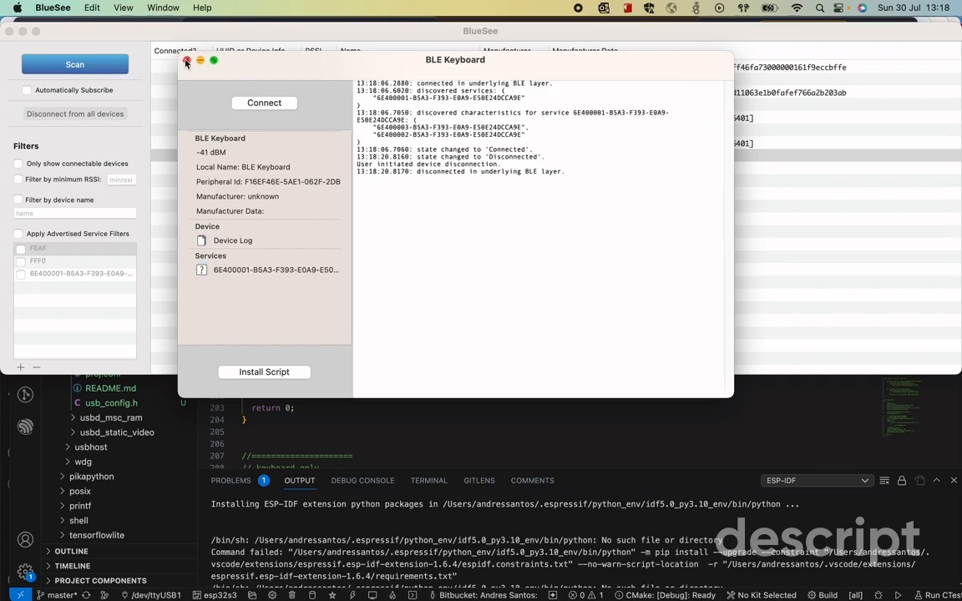
left_click(186, 60)
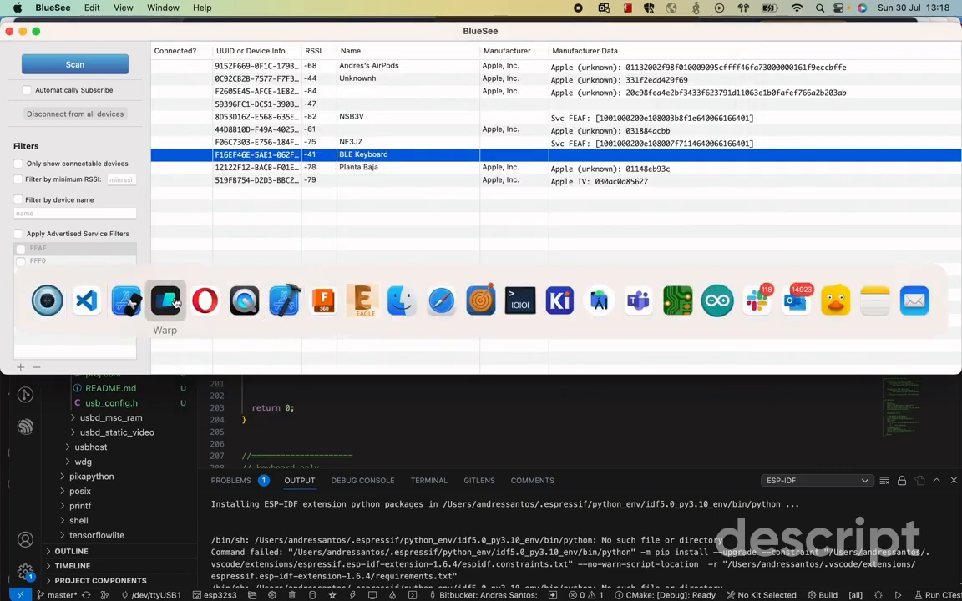
- Scroll the USB device listing in Warp and rerun system_profiler SPUSBDataType
left_click(164, 301)
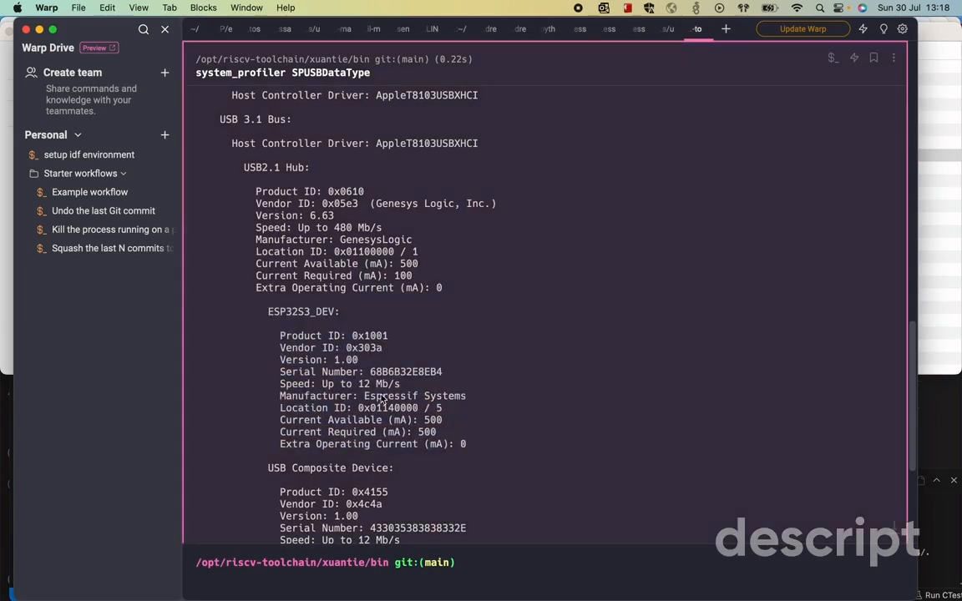
scroll("down", 3)
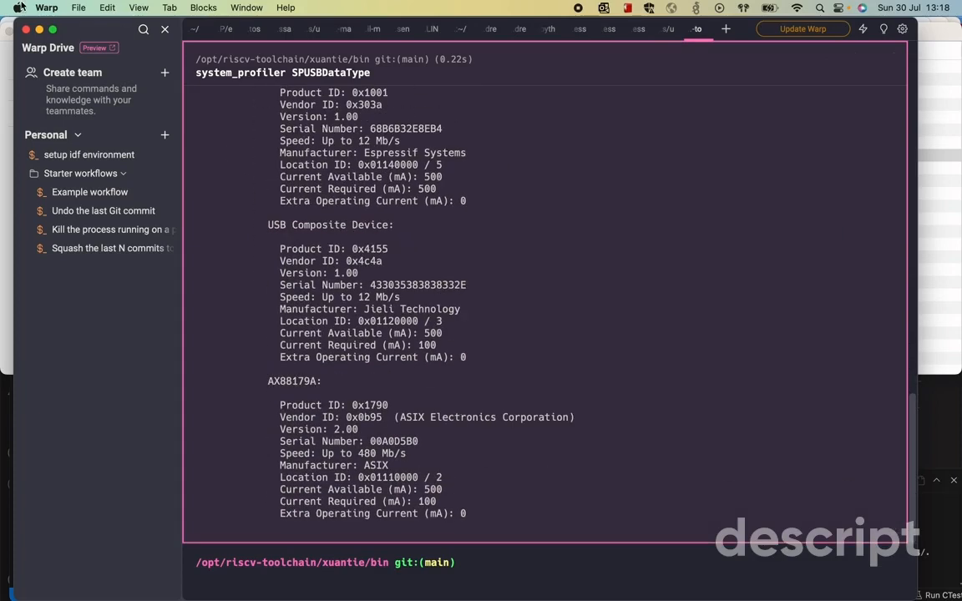
mouse_move(351, 313)
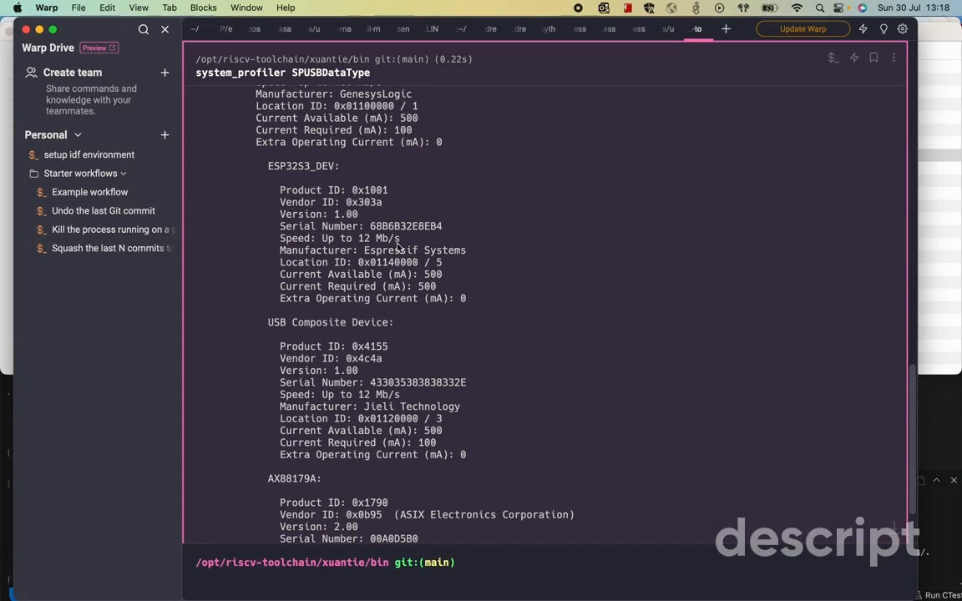
scroll("down", 3)
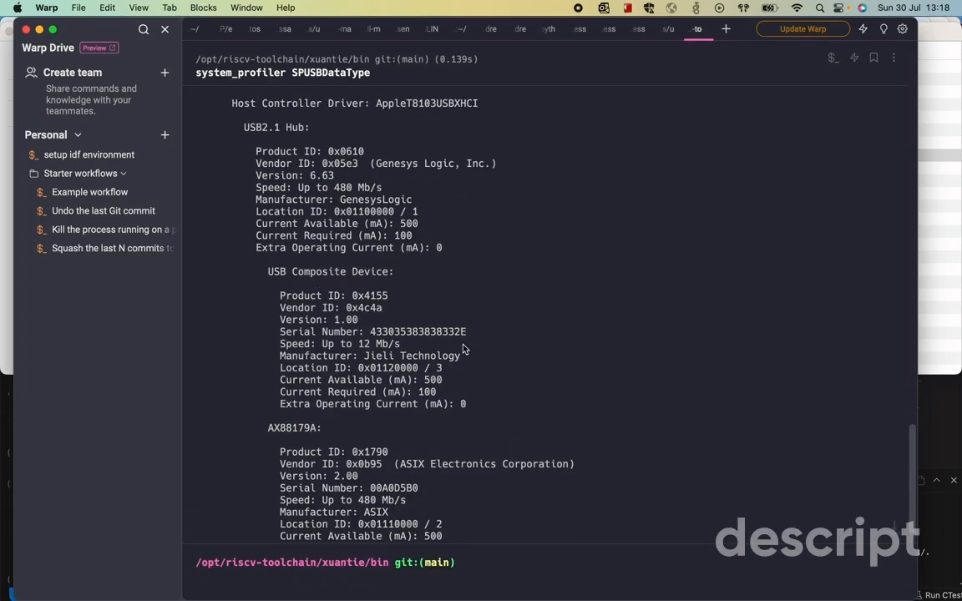
scroll("down", 3)
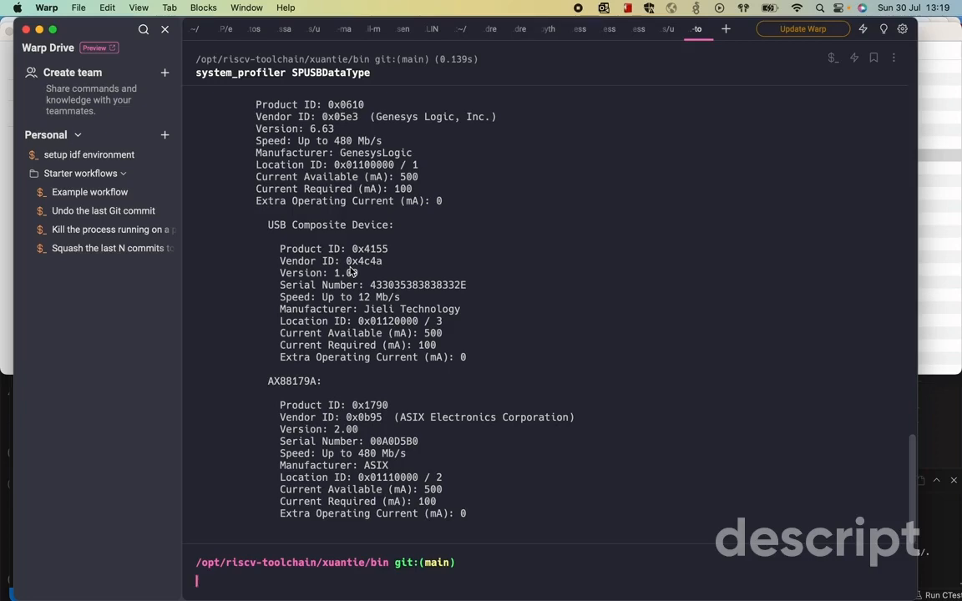
type("system_profiler SPUSBDataType")
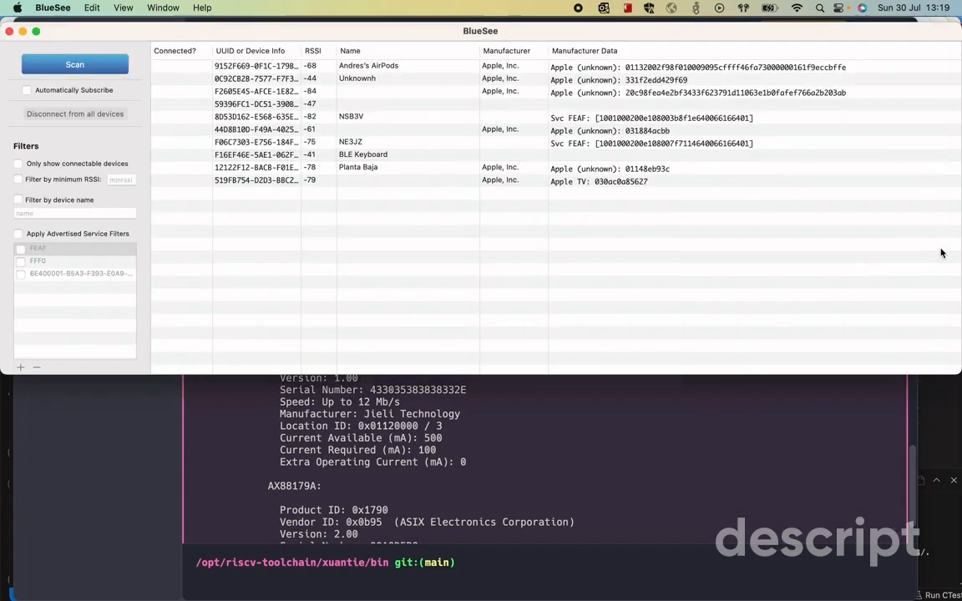
- Rescan and connect to the new BLE Keyboard, showing its four service characteristics
left_click(75, 65)
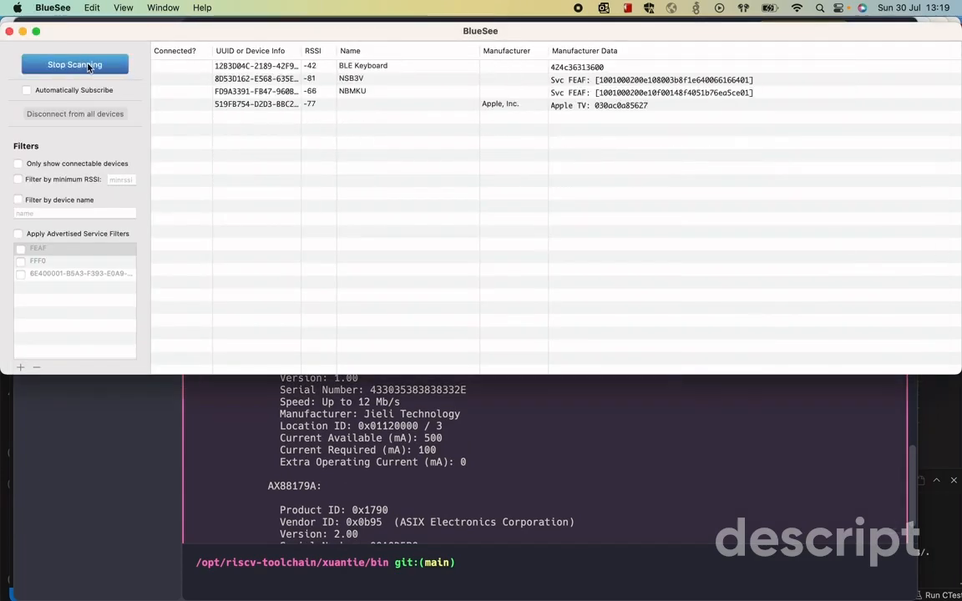
double_click(363, 65)
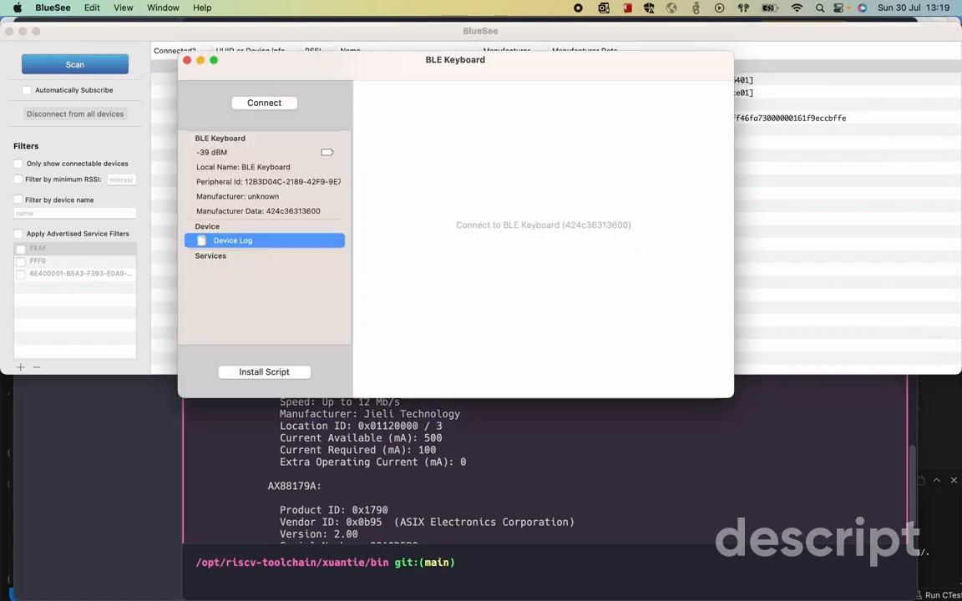
left_click(264, 102)
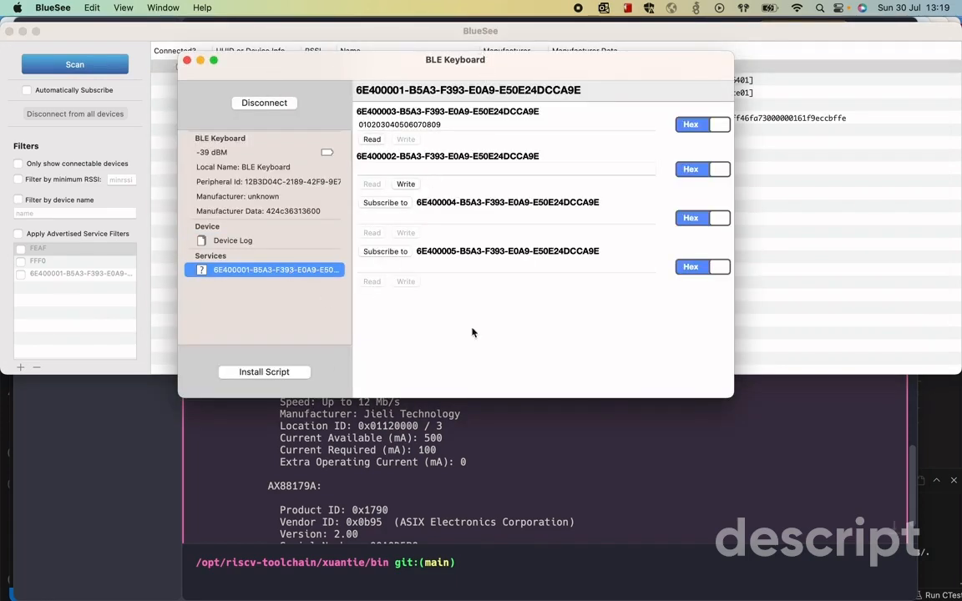
mouse_move(520, 350)
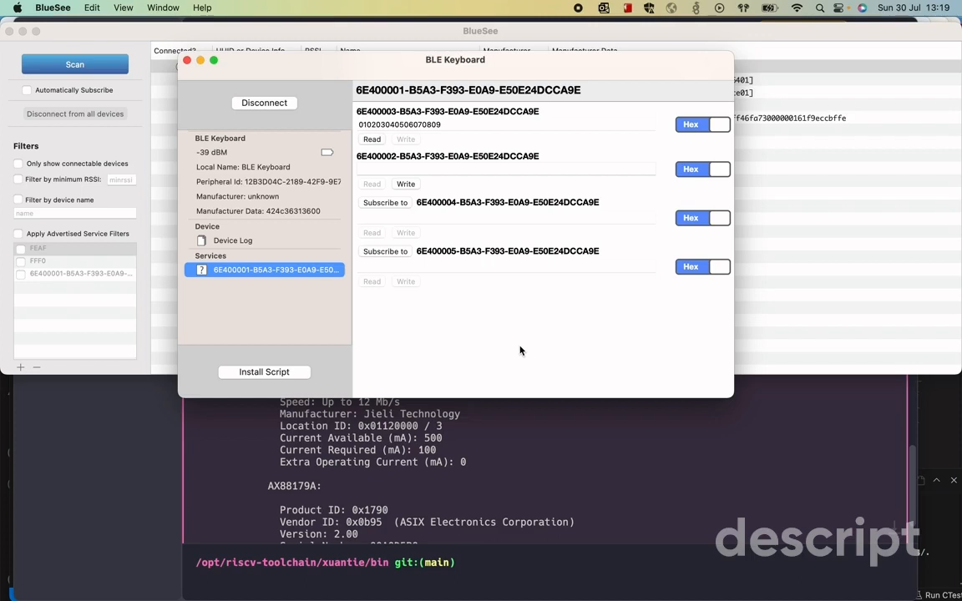
mouse_move(285, 49)
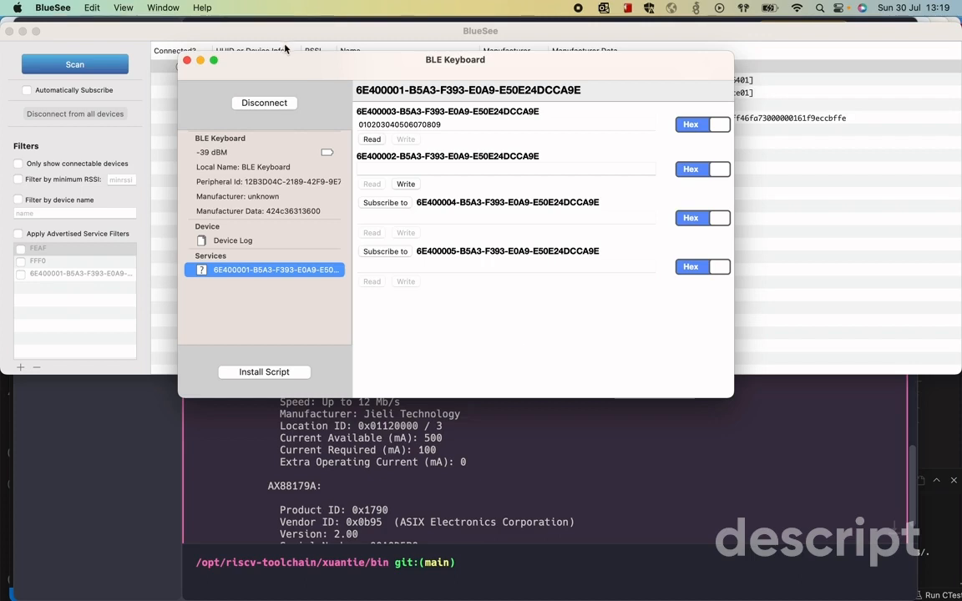